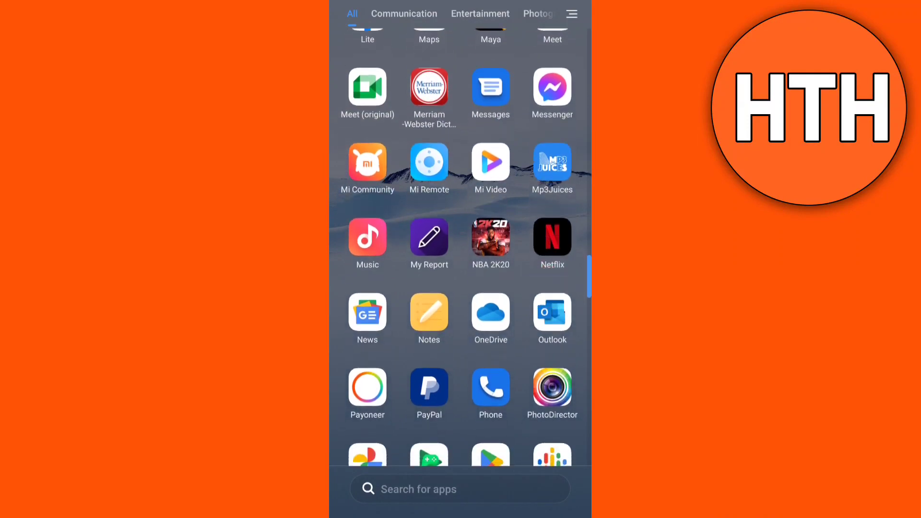
# Step: Look up Instagram in Google Play, confirm no update is offered, and return to the apps list
pyautogui.scroll(-3)
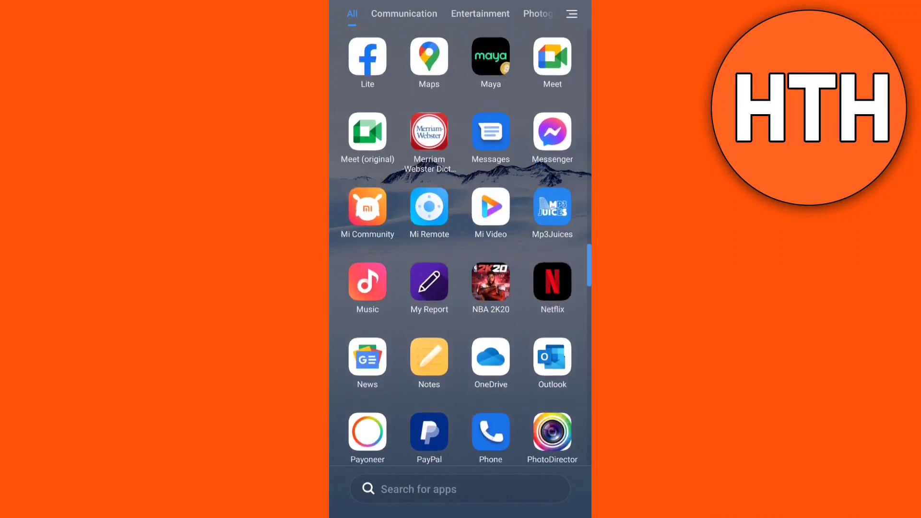
pyautogui.scroll(3)
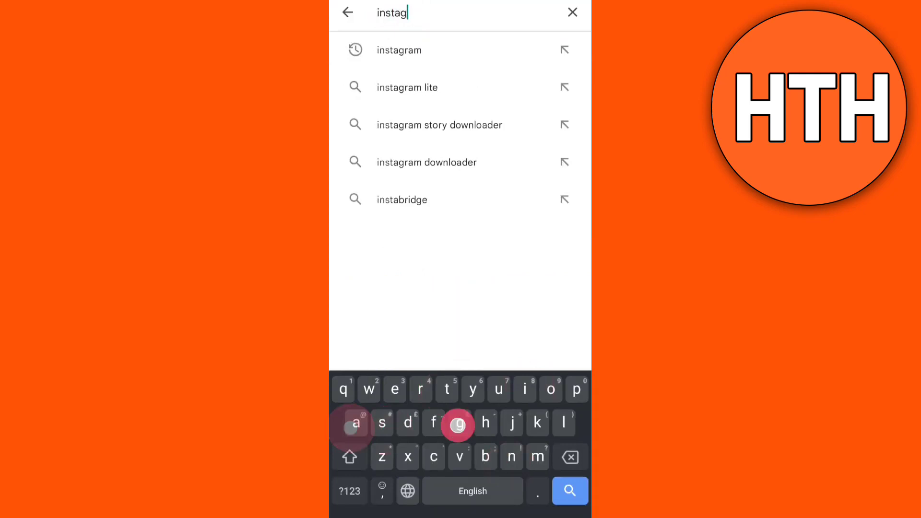
pyautogui.click(399, 50)
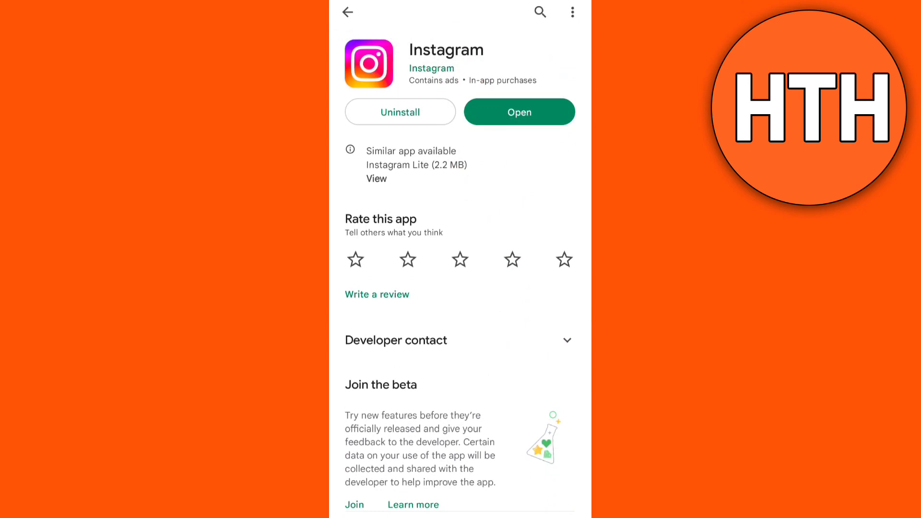
pyautogui.scroll(3)
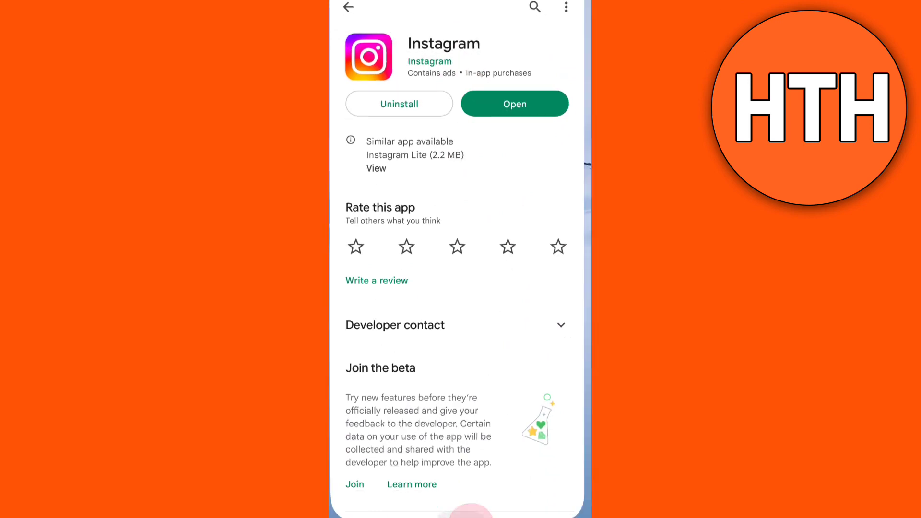
pyautogui.click(347, 7)
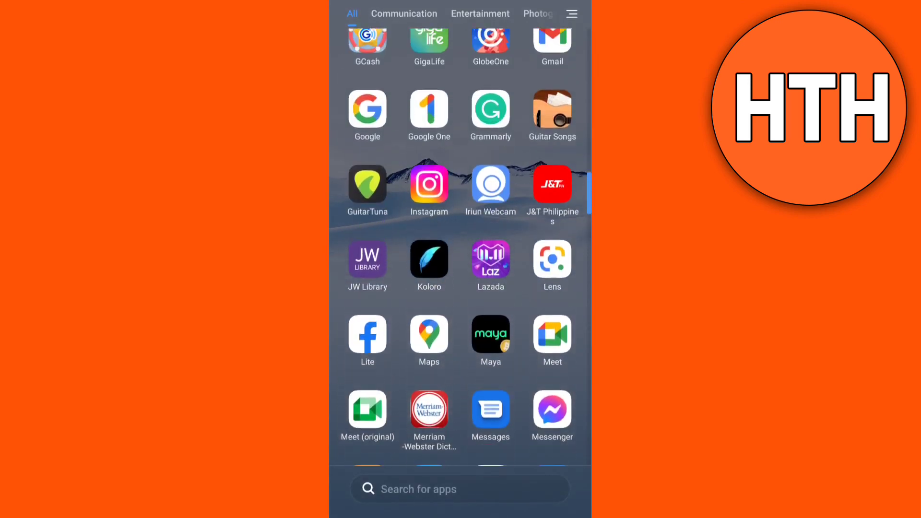
# Step: Launch Instagram and open the Audio music search panel from the Reel camera
pyautogui.click(429, 185)
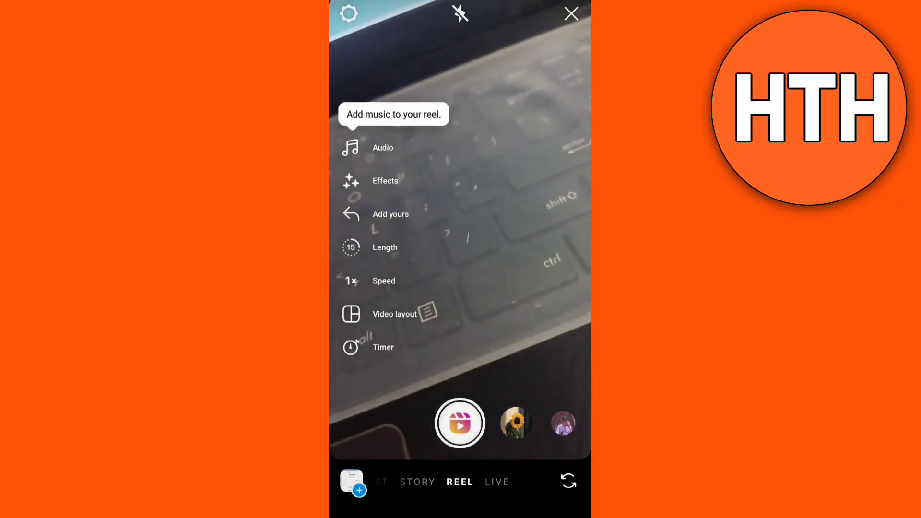
pyautogui.click(382, 147)
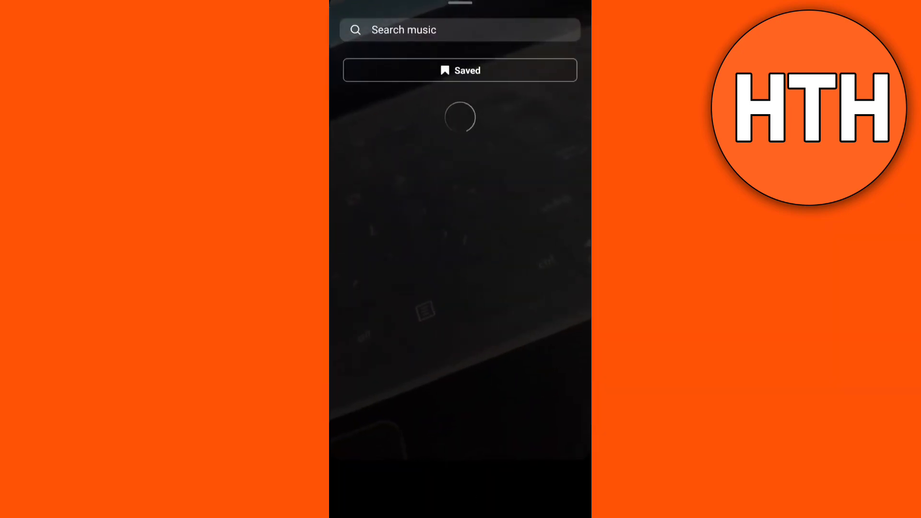